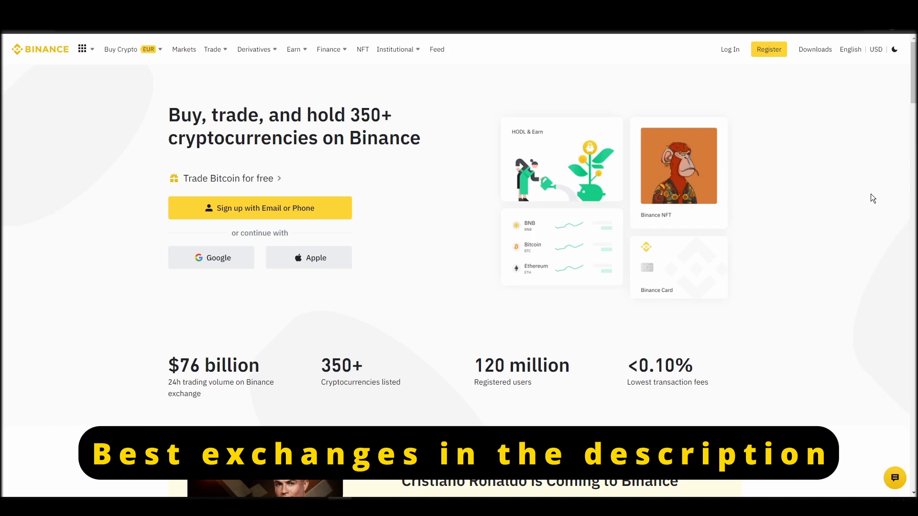
Step: Register a Binance personal account with email and password and pass the slider puzzle
{"action": "left_click", "coordinate": [769, 49]}
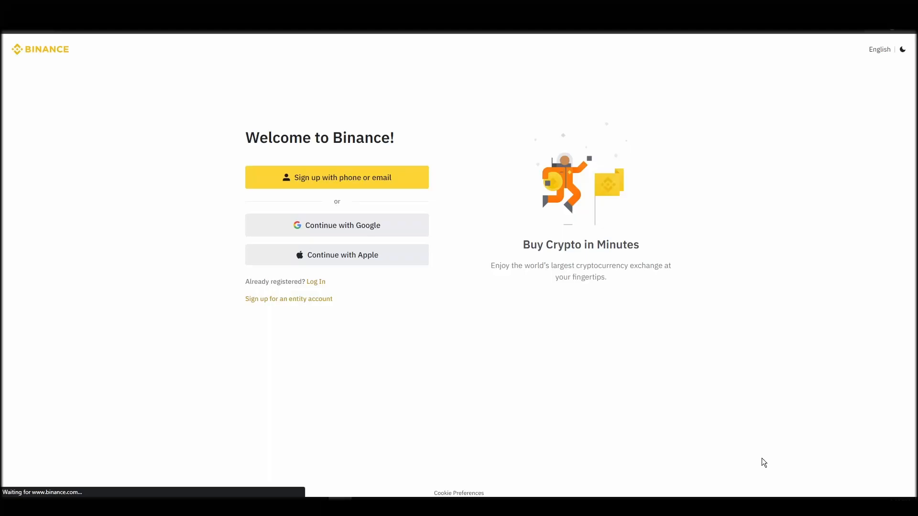
{"action": "left_click", "coordinate": [336, 178]}
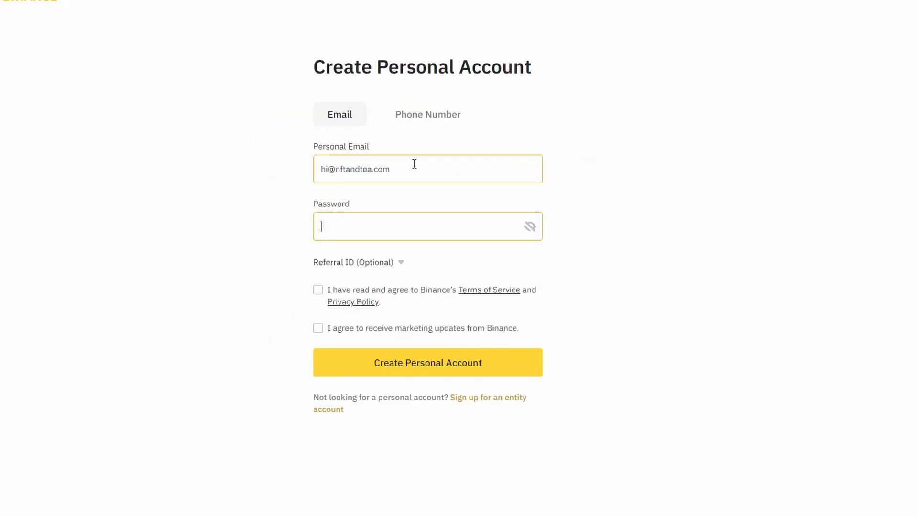
{"action": "left_click", "coordinate": [427, 362]}
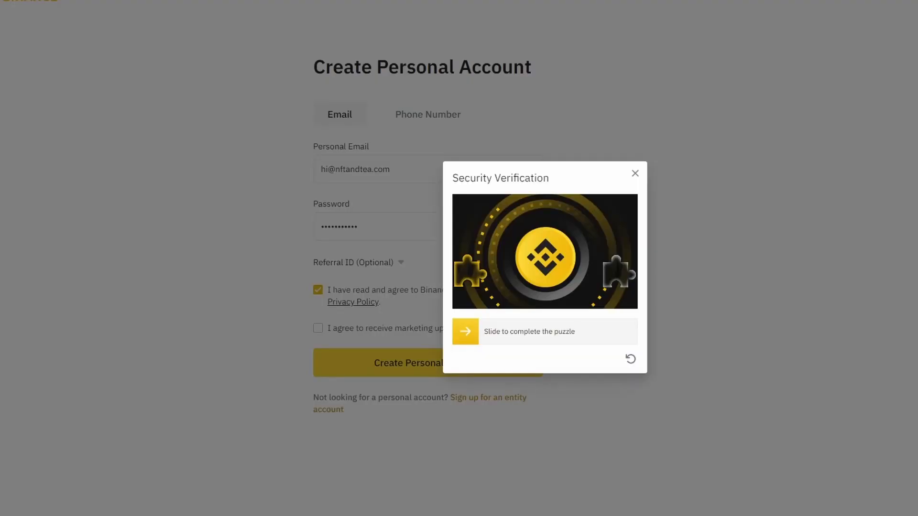
{"action": "left_click_drag", "start_coordinate": [465, 332], "coordinate": [615, 332]}
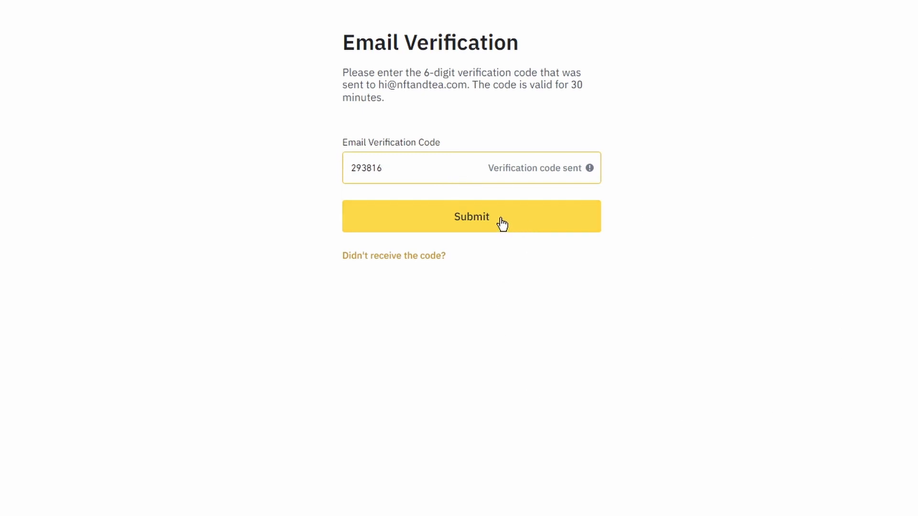
Step: Submit the email code, enter identity details with Greece as nationality and launch identity verification
{"action": "left_click", "coordinate": [470, 216]}
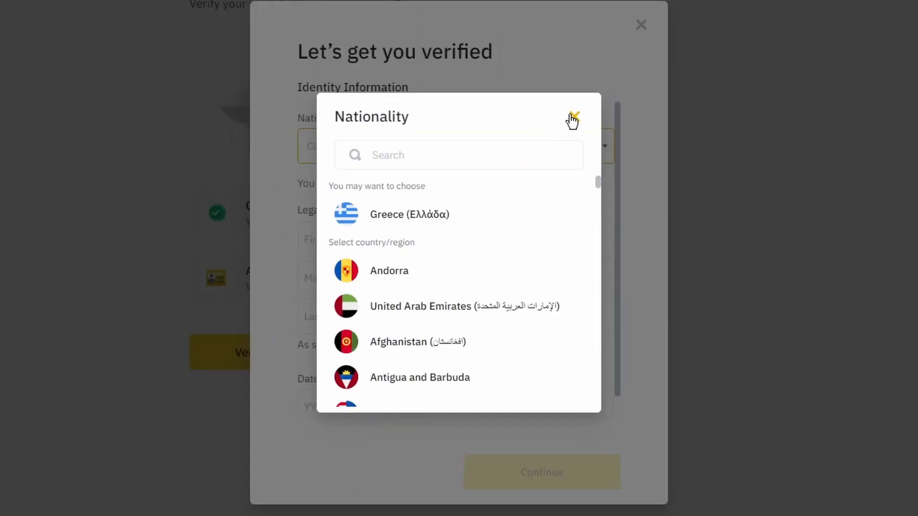
{"action": "left_click", "coordinate": [573, 116]}
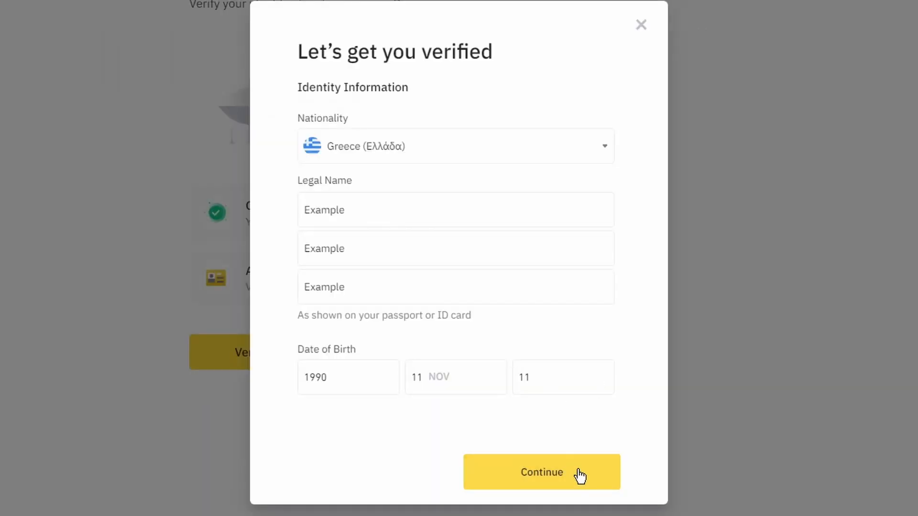
{"action": "left_click", "coordinate": [541, 472]}
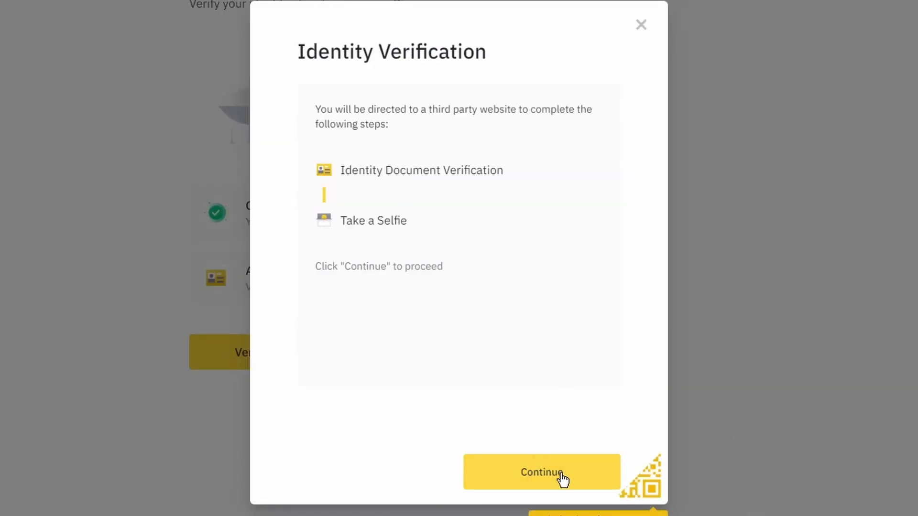
{"action": "left_click", "coordinate": [541, 472]}
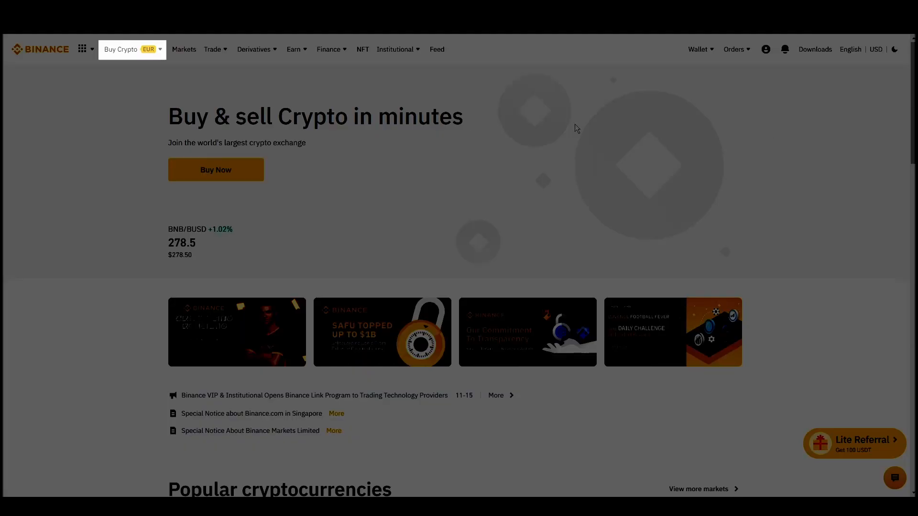
Step: Set up a Credit/Debit Card purchase of 15 EUR for about 0.012 ETH and continue the order
{"action": "left_click", "coordinate": [122, 49]}
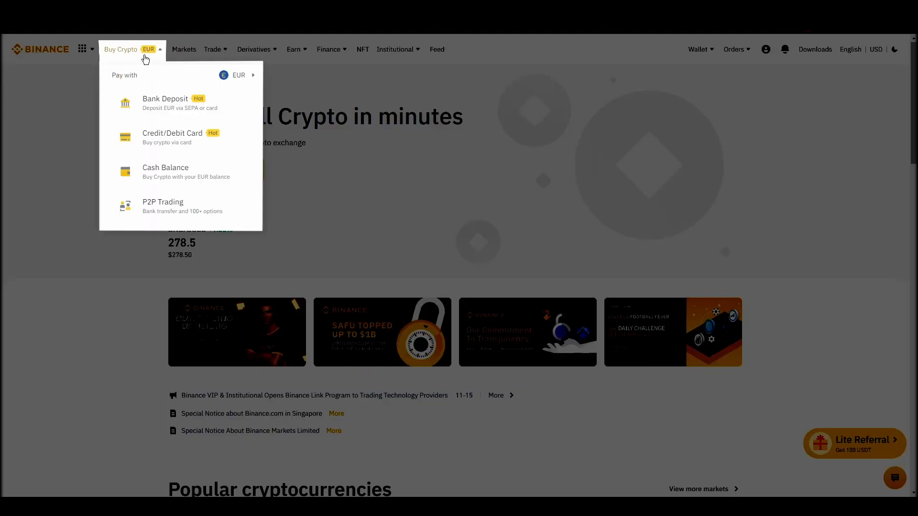
{"action": "mouse_move", "coordinate": [226, 205]}
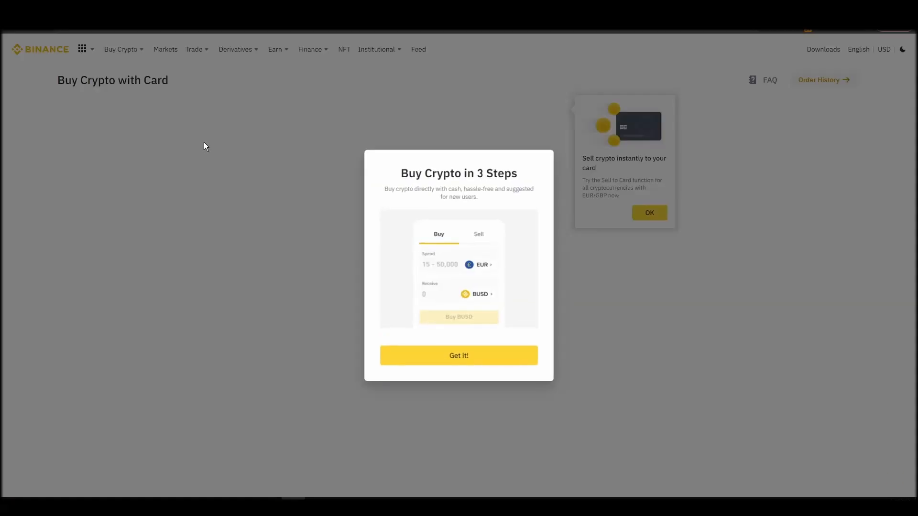
{"action": "left_click", "coordinate": [458, 356]}
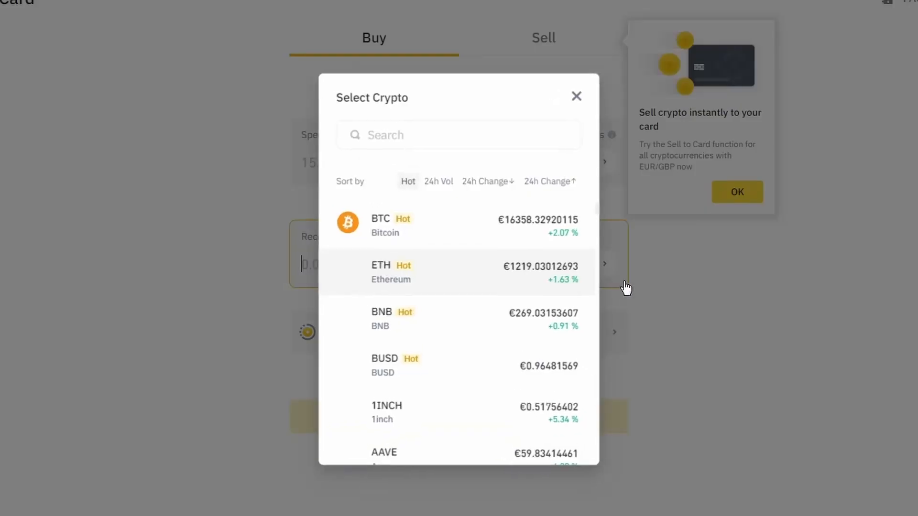
{"action": "left_click", "coordinate": [410, 273]}
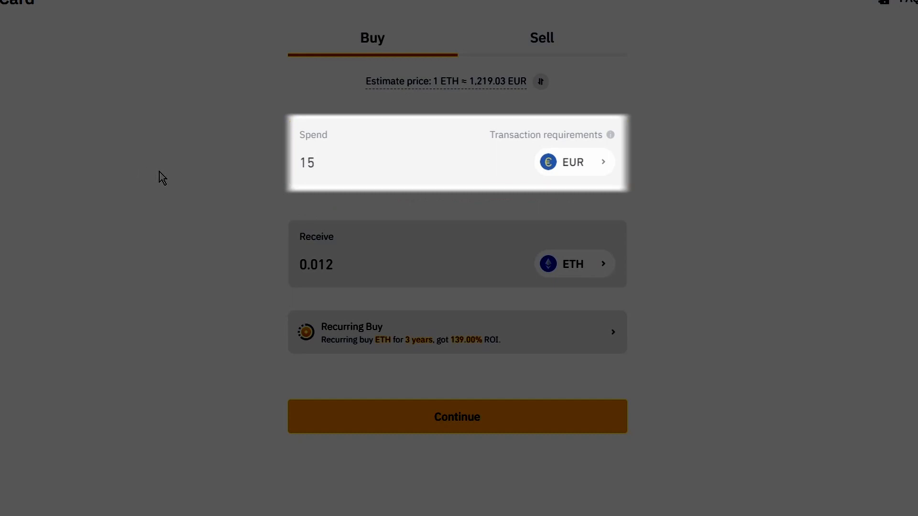
{"action": "left_click", "coordinate": [386, 168]}
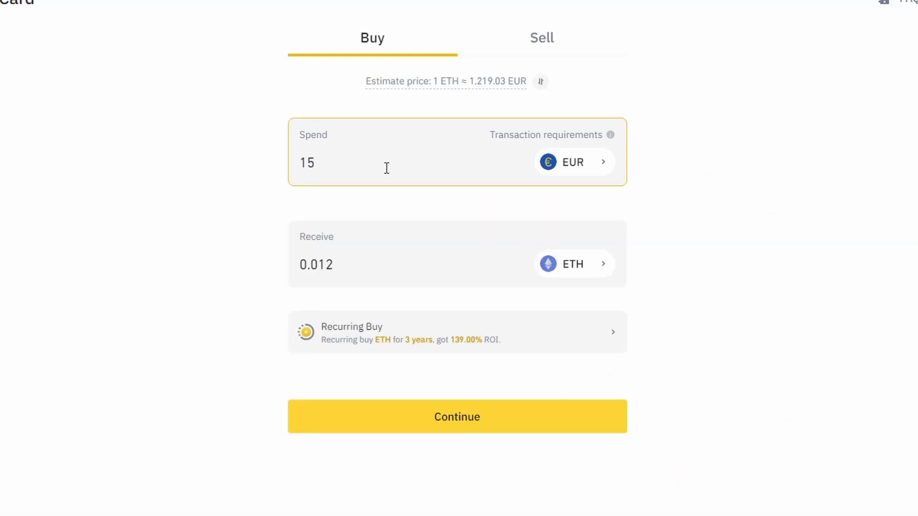
{"action": "left_click", "coordinate": [458, 416]}
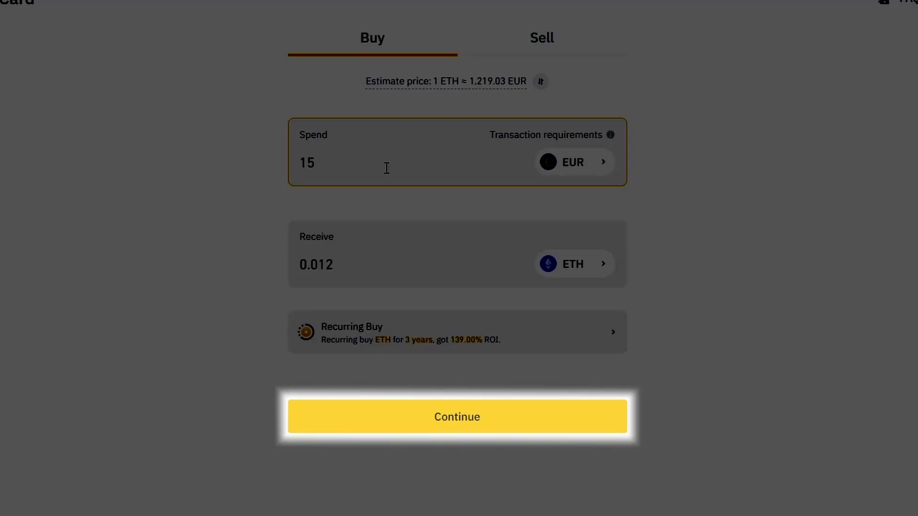
{"action": "left_click", "coordinate": [457, 416]}
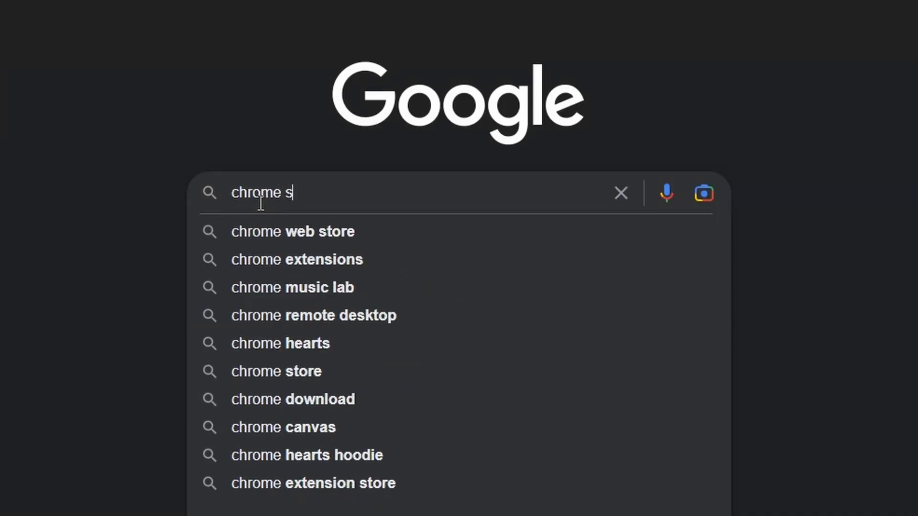
Step: Reach the Chrome Web Store from Google and find the MetaMask extension by searching 'metamask'
{"action": "left_click", "coordinate": [275, 371]}
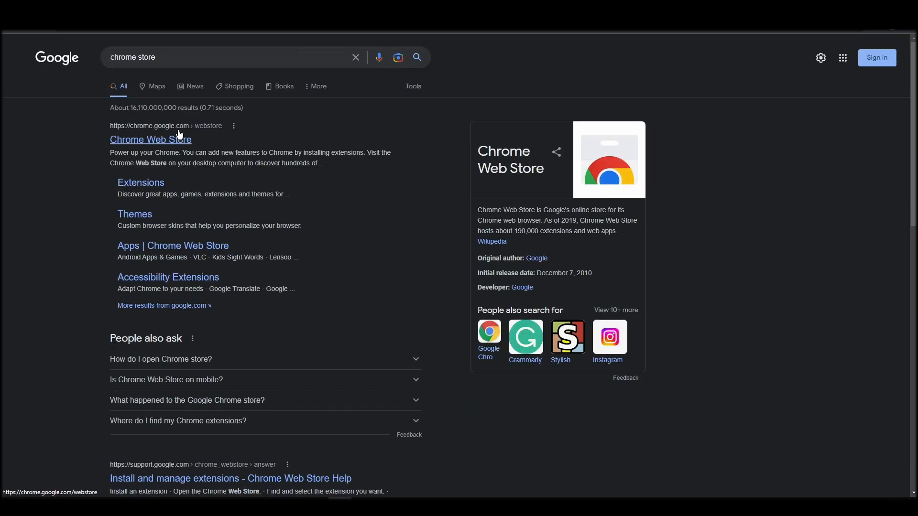
{"action": "left_click", "coordinate": [150, 140]}
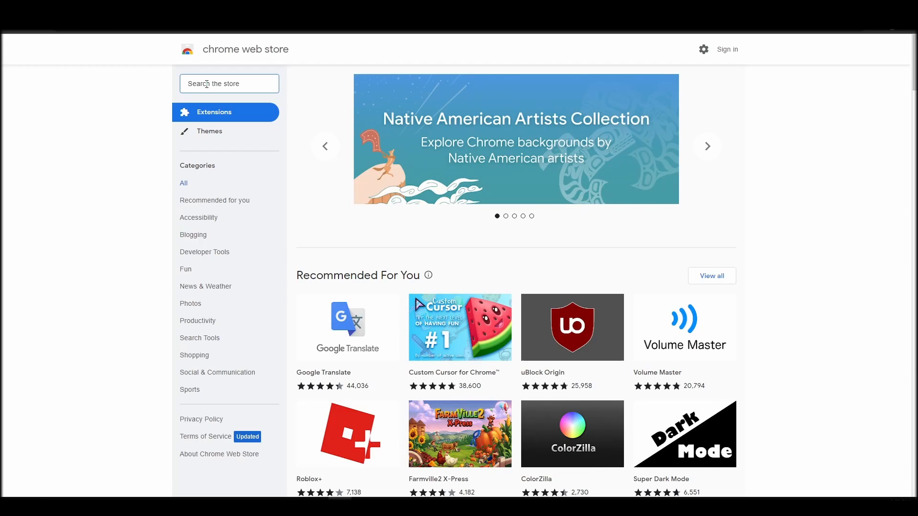
{"action": "type", "text": "metamask"}
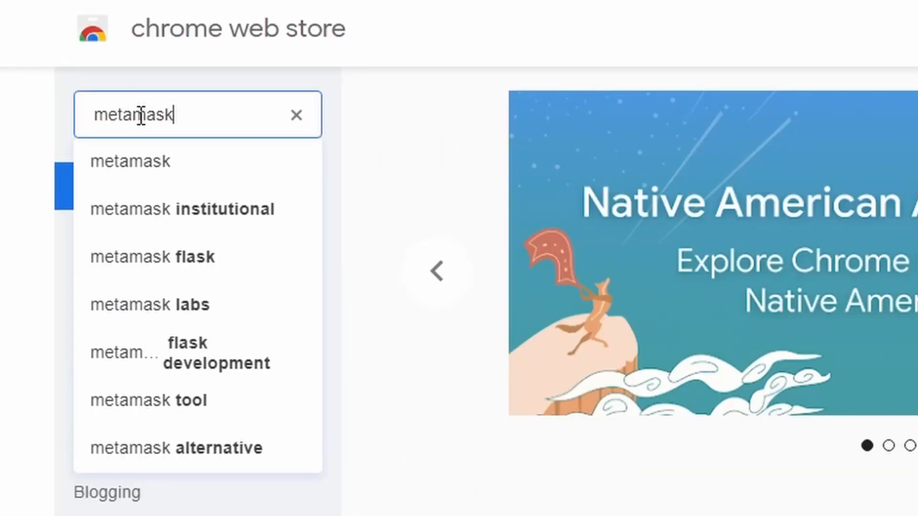
{"action": "left_click", "coordinate": [129, 161]}
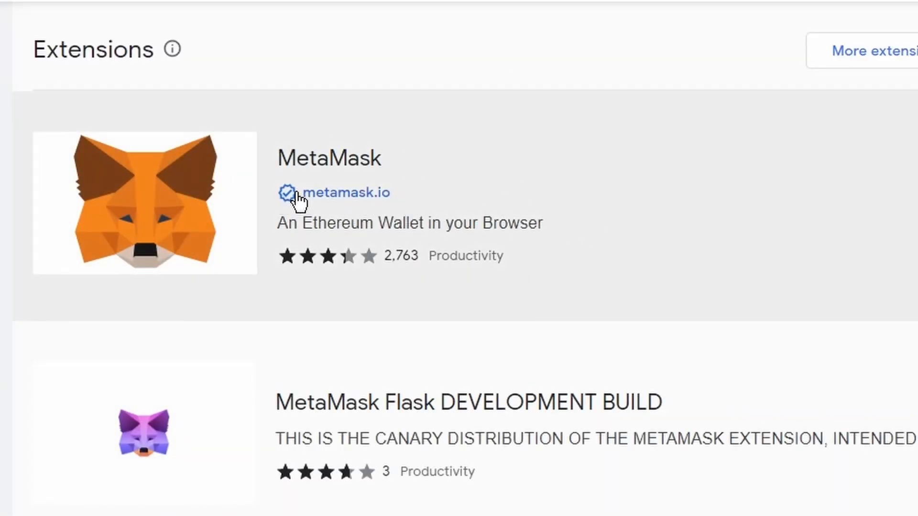
{"action": "left_click", "coordinate": [329, 158]}
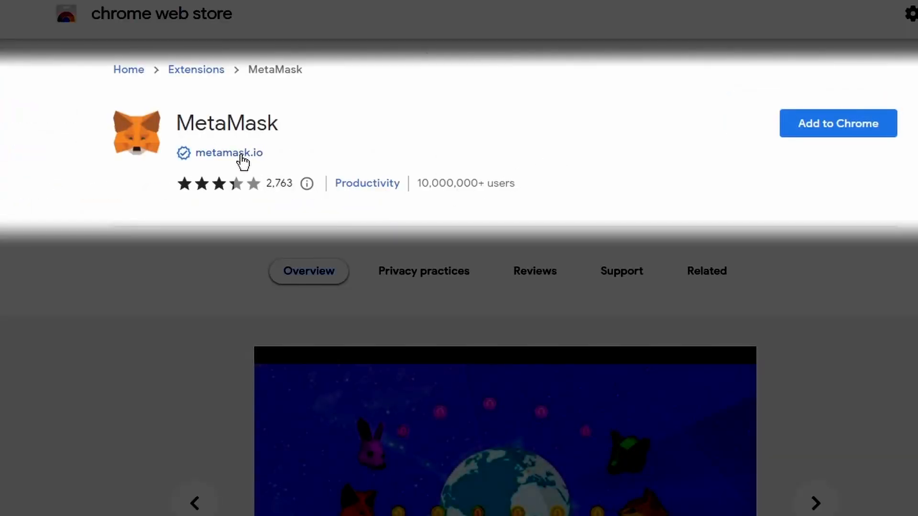
Step: Add the MetaMask extension to Chrome and confirm the installation
{"action": "left_click", "coordinate": [229, 153]}
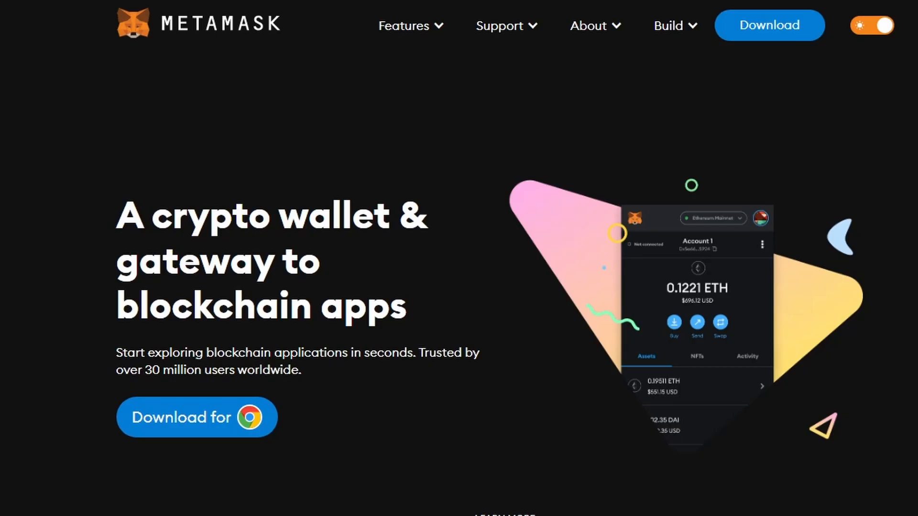
{"action": "left_click", "coordinate": [197, 417]}
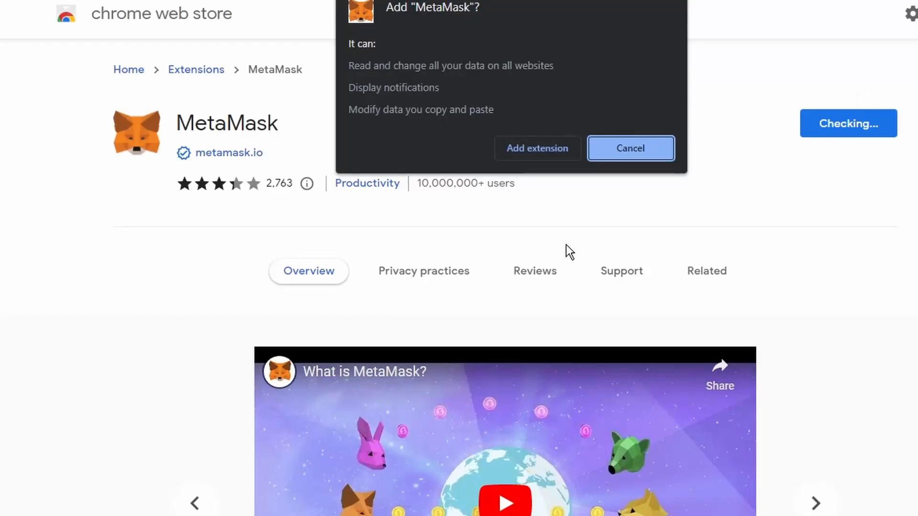
{"action": "left_click", "coordinate": [630, 148]}
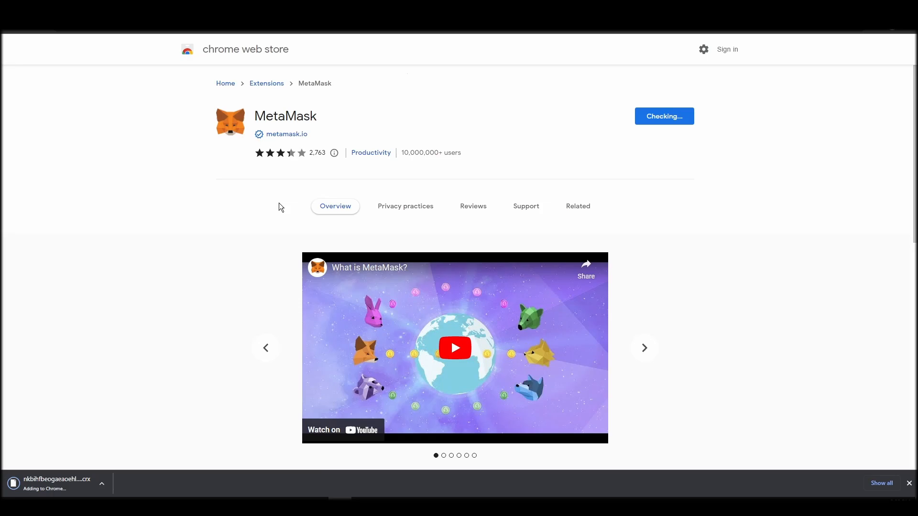
{"action": "mouse_move", "coordinate": [281, 198]}
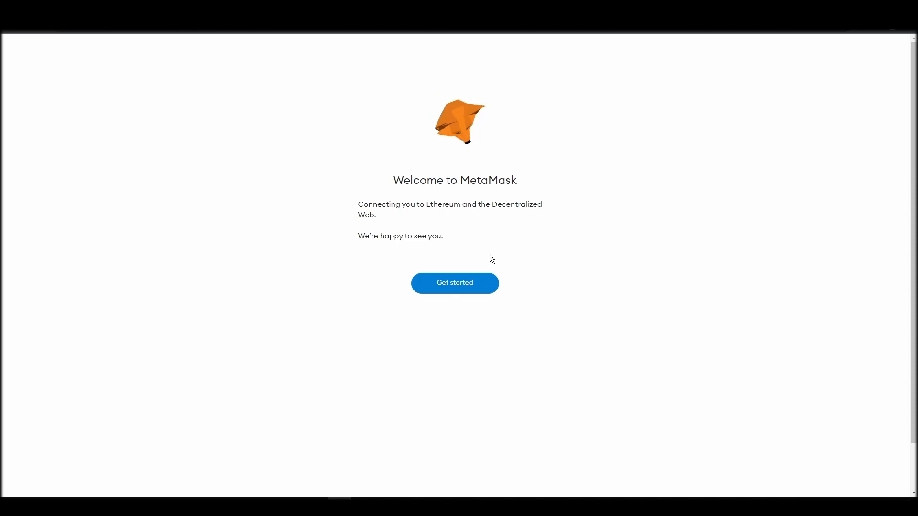
Step: Start MetaMask setup, answer the usage-data request and create a new wallet
{"action": "left_click", "coordinate": [456, 283]}
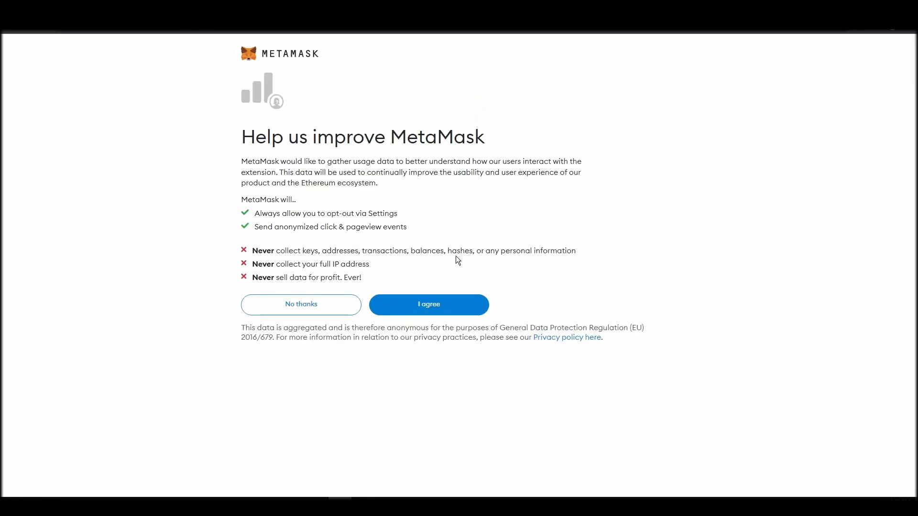
{"action": "left_click", "coordinate": [428, 304]}
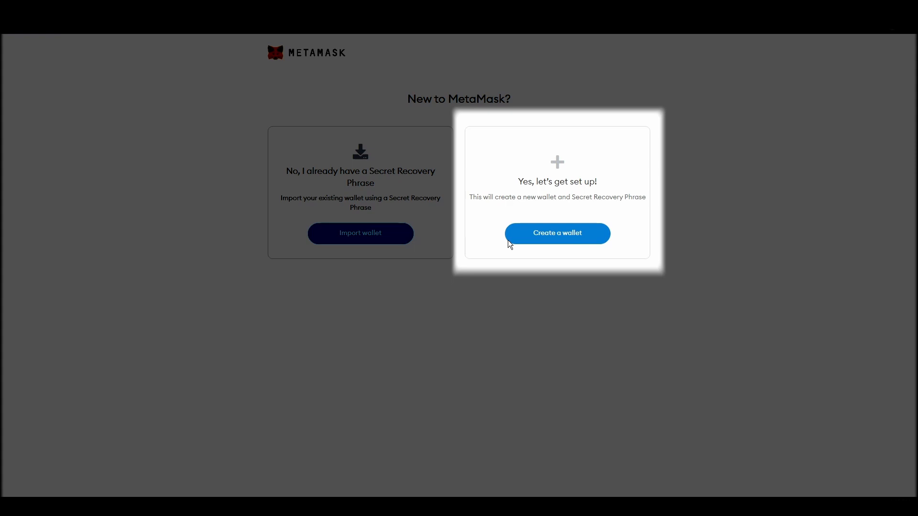
{"action": "left_click", "coordinate": [557, 234]}
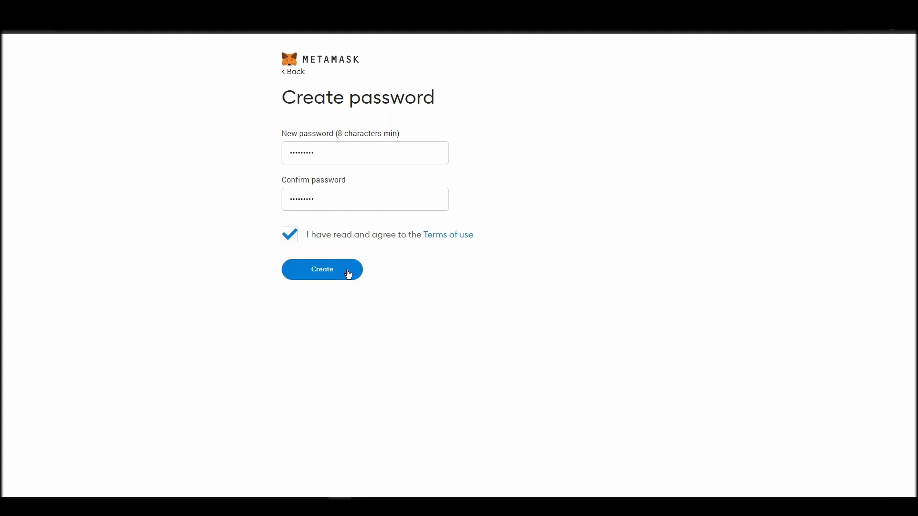
{"action": "left_click", "coordinate": [321, 269]}
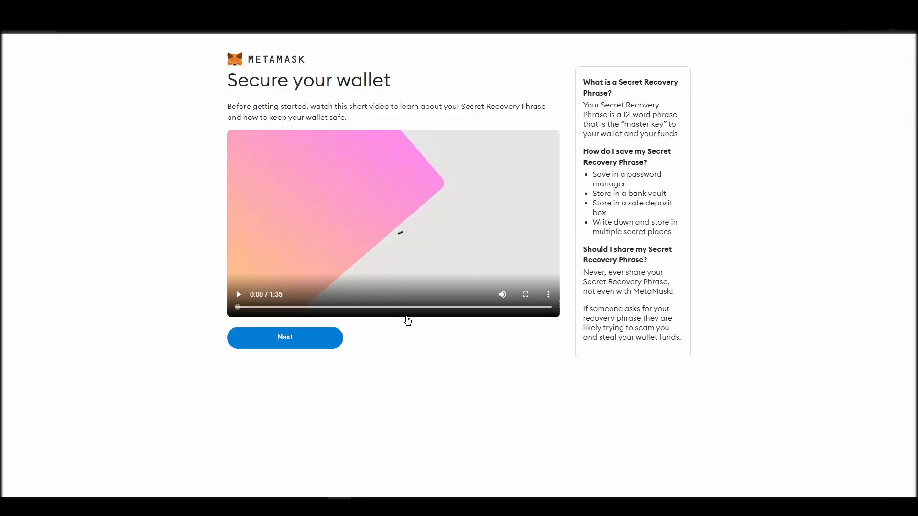
Step: Reveal the Secret Recovery Phrase and confirm it by selecting the words in order
{"action": "left_click", "coordinate": [285, 338]}
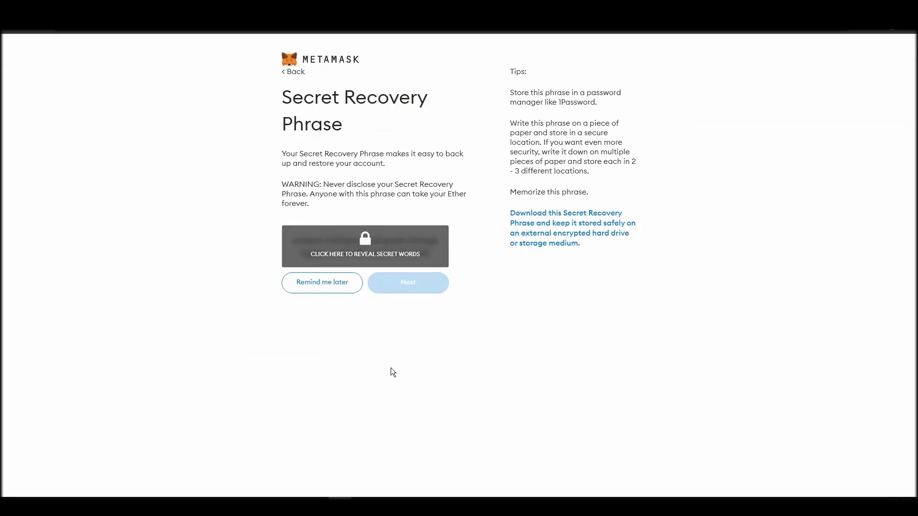
{"action": "left_click", "coordinate": [364, 246]}
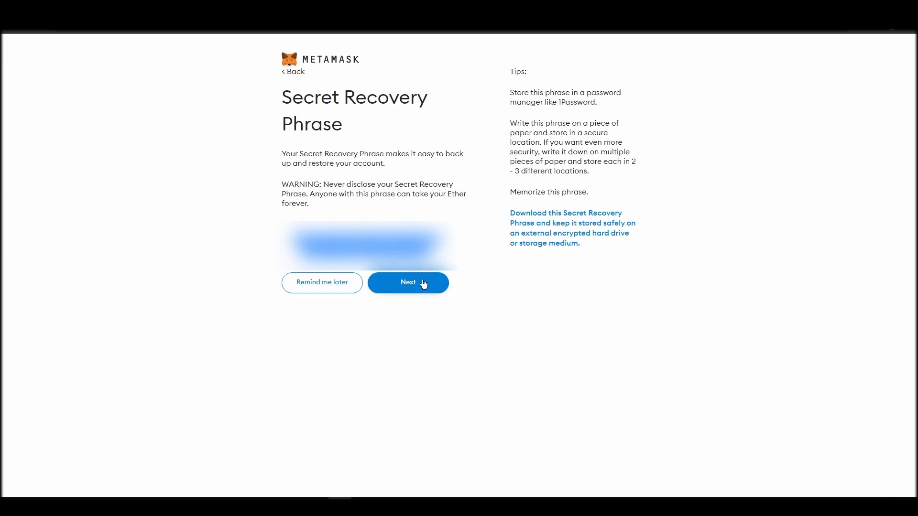
{"action": "left_click", "coordinate": [408, 283]}
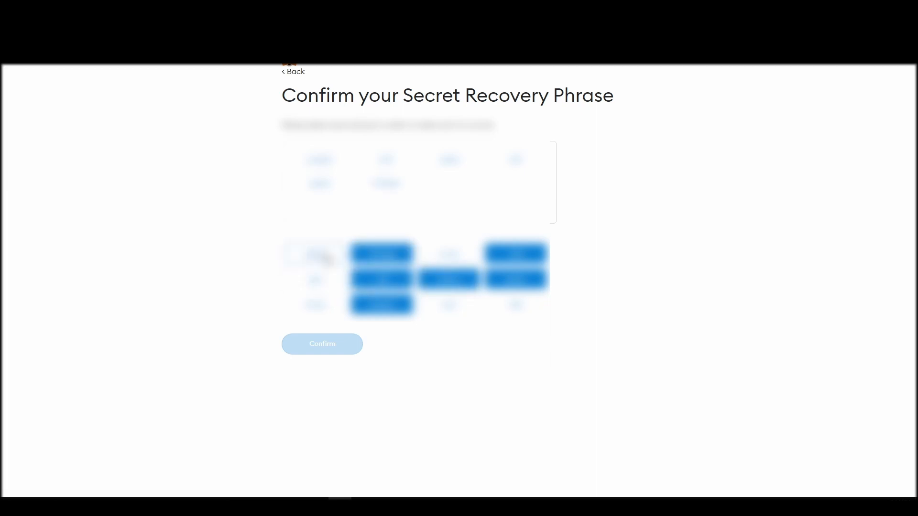
{"action": "left_click", "coordinate": [322, 343]}
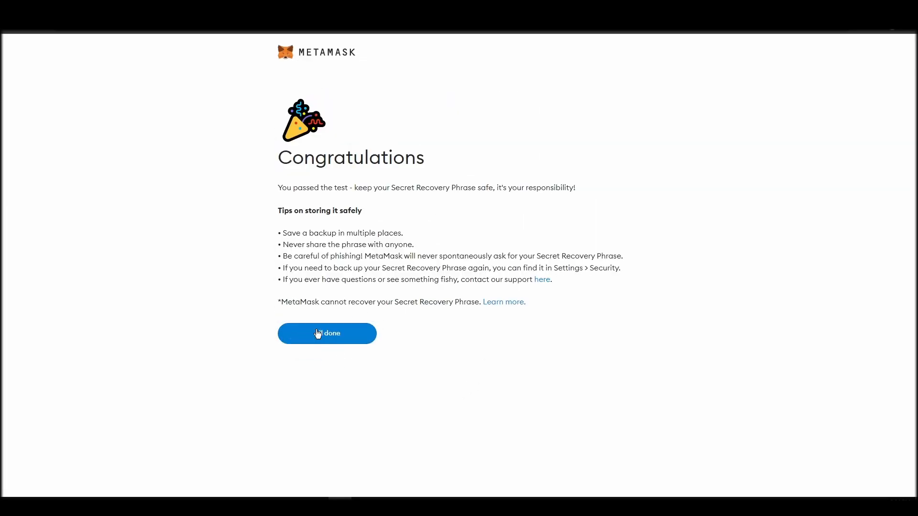
{"action": "left_click", "coordinate": [327, 332]}
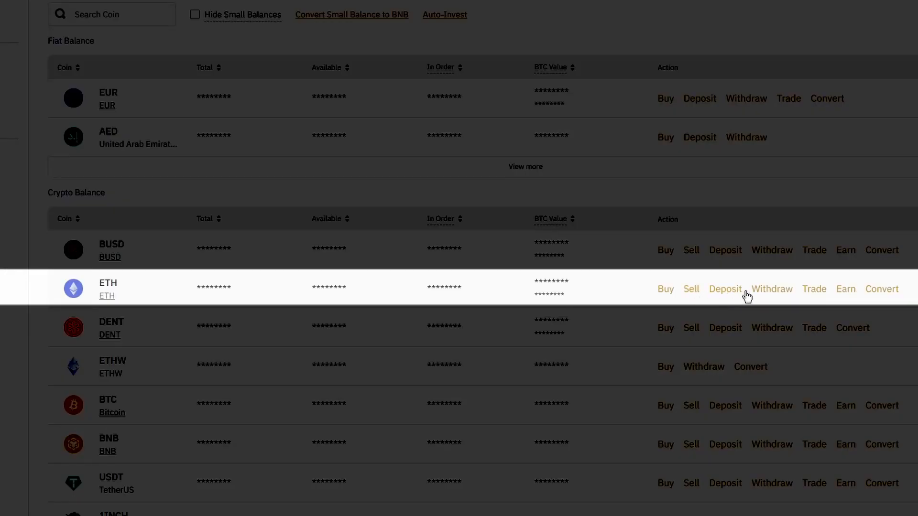
{"action": "left_click", "coordinate": [771, 288]}
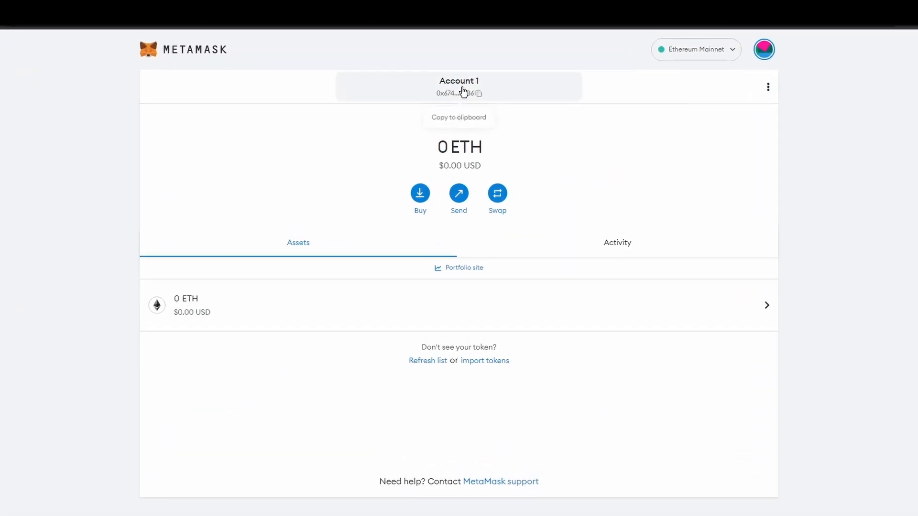
{"action": "left_click", "coordinate": [478, 93]}
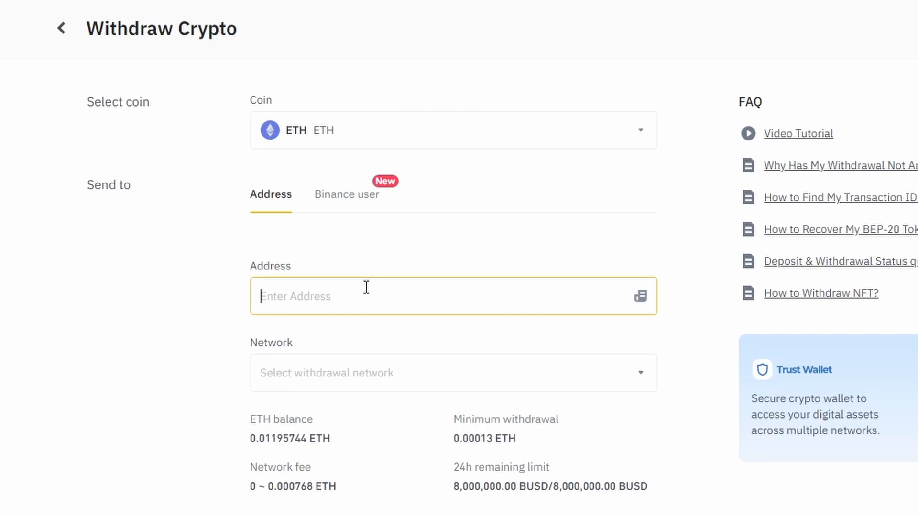
{"action": "type", "text": "0x6748952A454714Ba3b58Cb40354021a011b78036"}
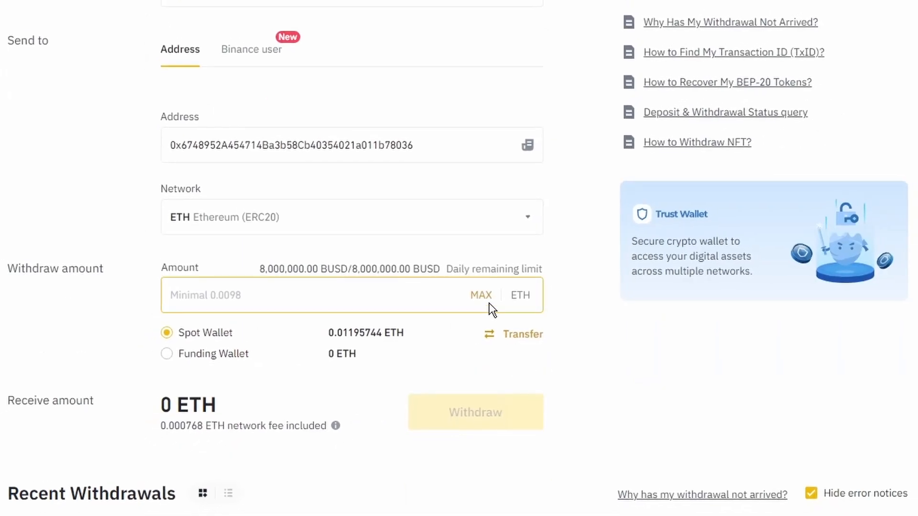
Step: Withdraw the MAX ETH balance (0.01195744 ETH) over ERC20 and pass security verification
{"action": "left_click", "coordinate": [482, 294]}
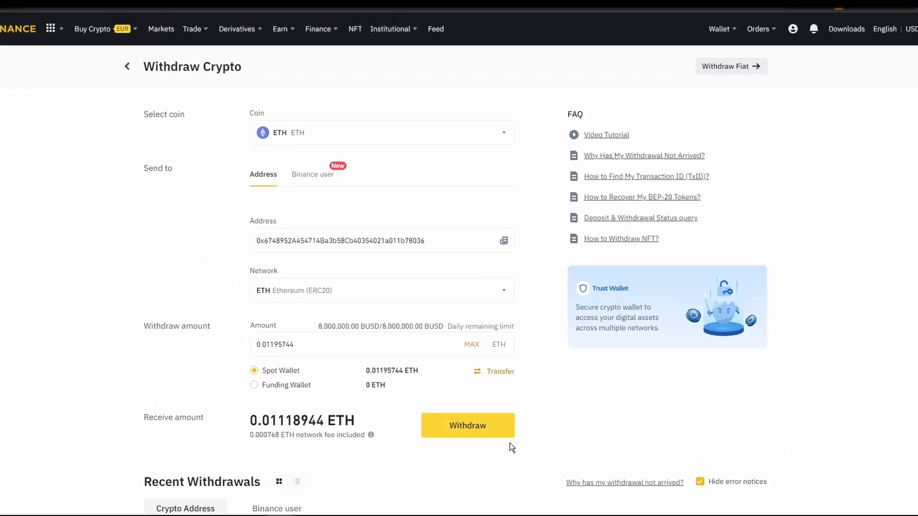
{"action": "left_click", "coordinate": [467, 426]}
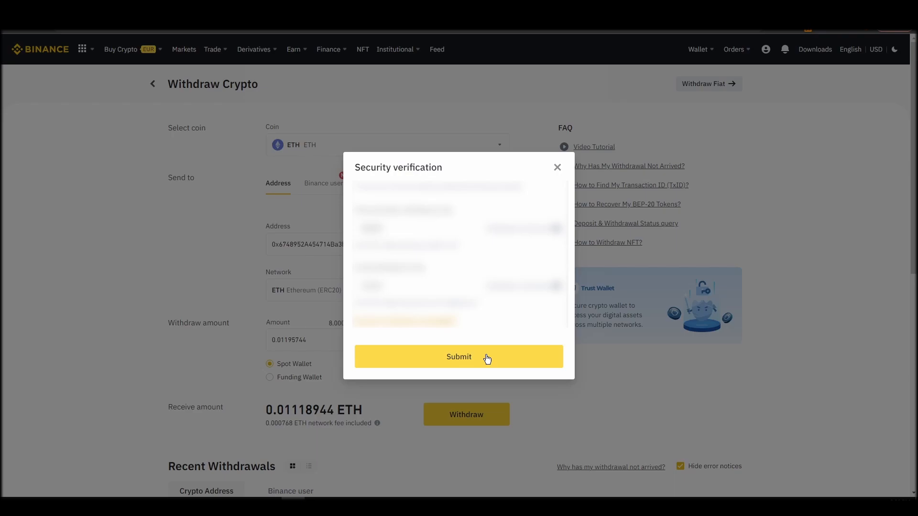
{"action": "left_click", "coordinate": [458, 356]}
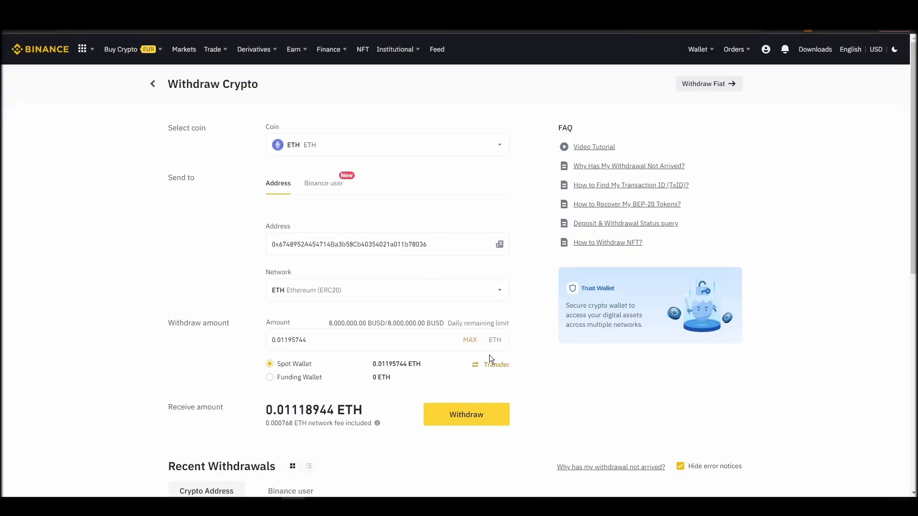
{"action": "left_click", "coordinate": [466, 414]}
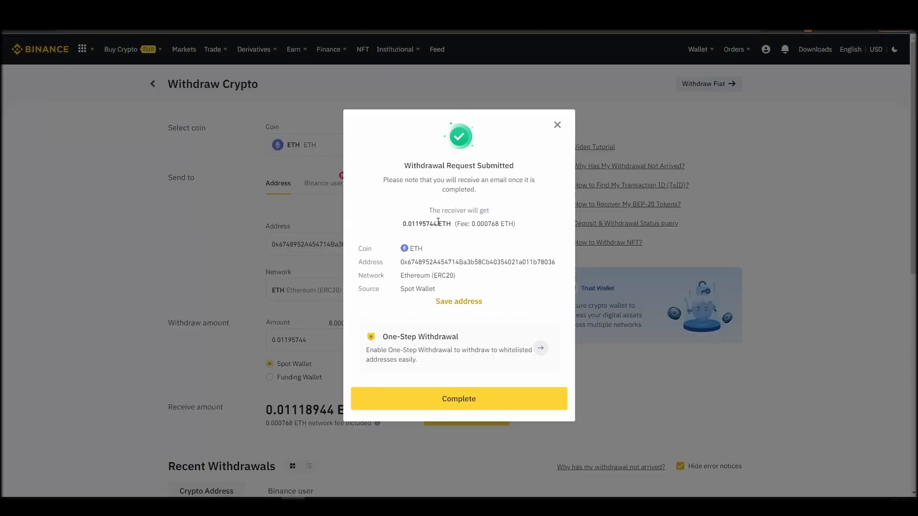
Step: Go to OpenSea and choose MetaMask Account 1 as the wallet to connect
{"action": "type", "text": "opensea"}
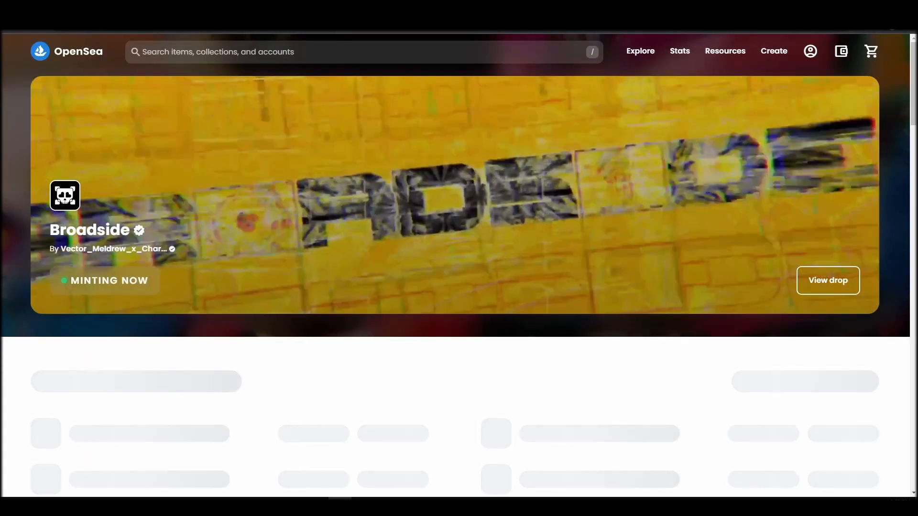
{"action": "left_click", "coordinate": [810, 51]}
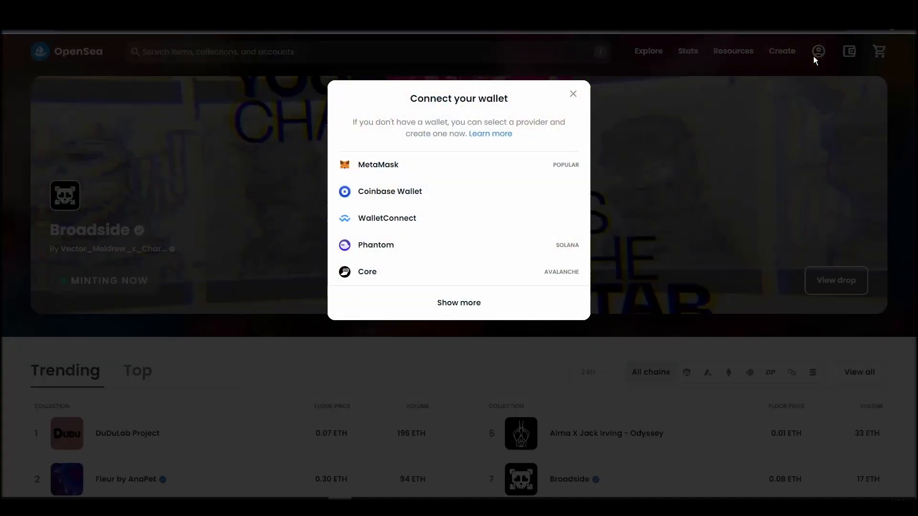
{"action": "left_click", "coordinate": [378, 165]}
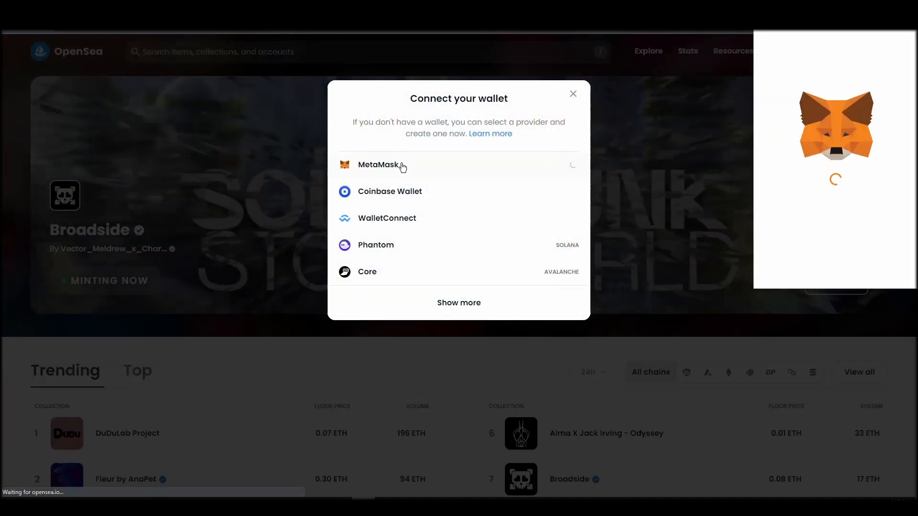
{"action": "left_click", "coordinate": [378, 165]}
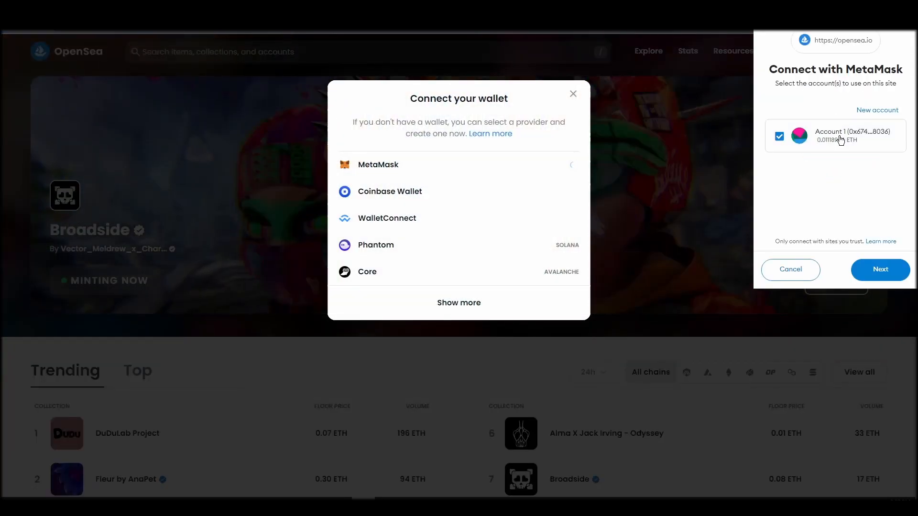
Step: Approve connecting Account 1 to OpenSea and sign the welcome message to log in
{"action": "left_click", "coordinate": [880, 270]}
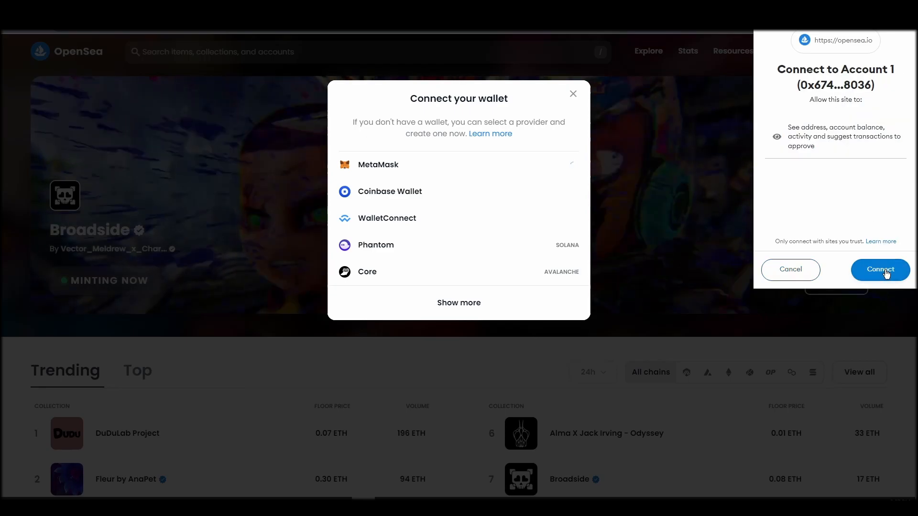
{"action": "left_click", "coordinate": [879, 269]}
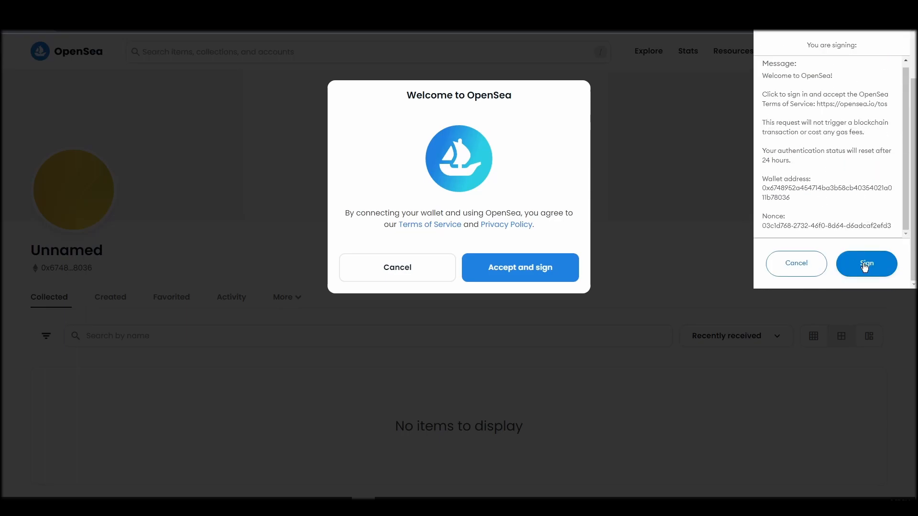
{"action": "left_click", "coordinate": [867, 264]}
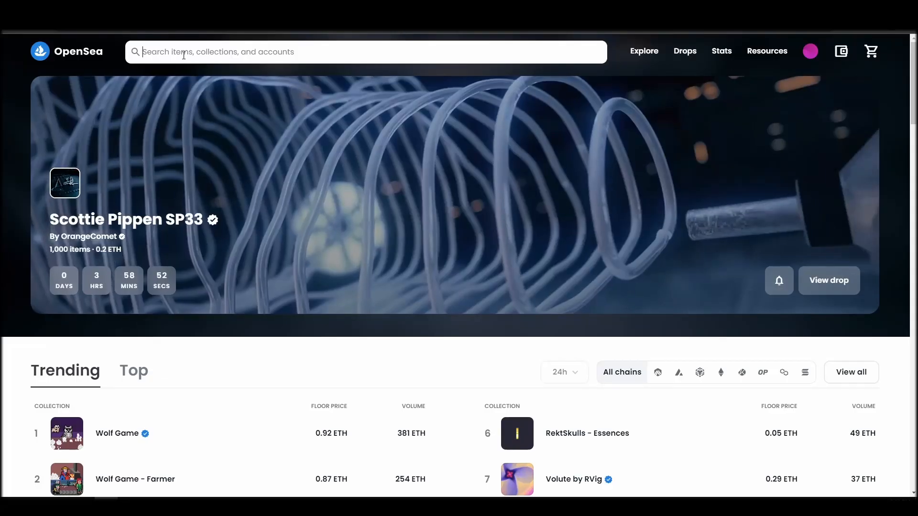
Step: Search 'First First', enter the First First NFTs collection and scroll to First NFT #25628
{"action": "type", "text": "First First"}
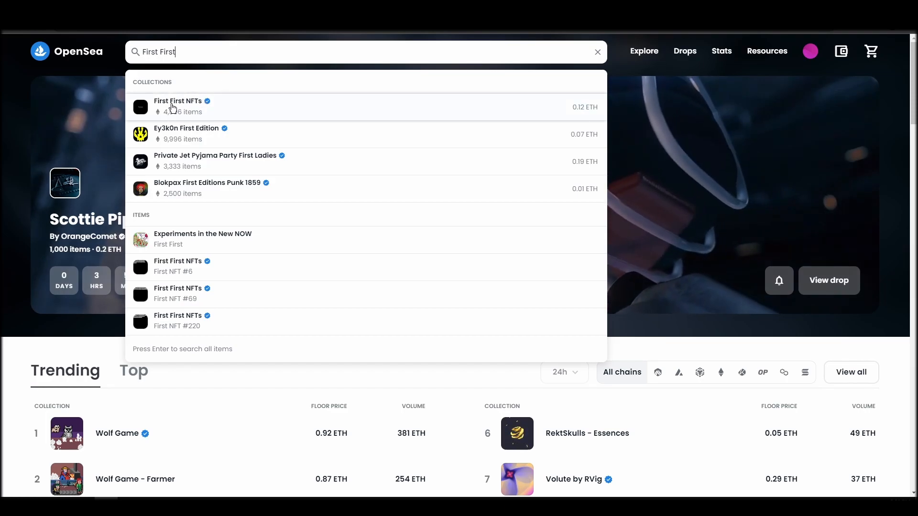
{"action": "left_click", "coordinate": [178, 100]}
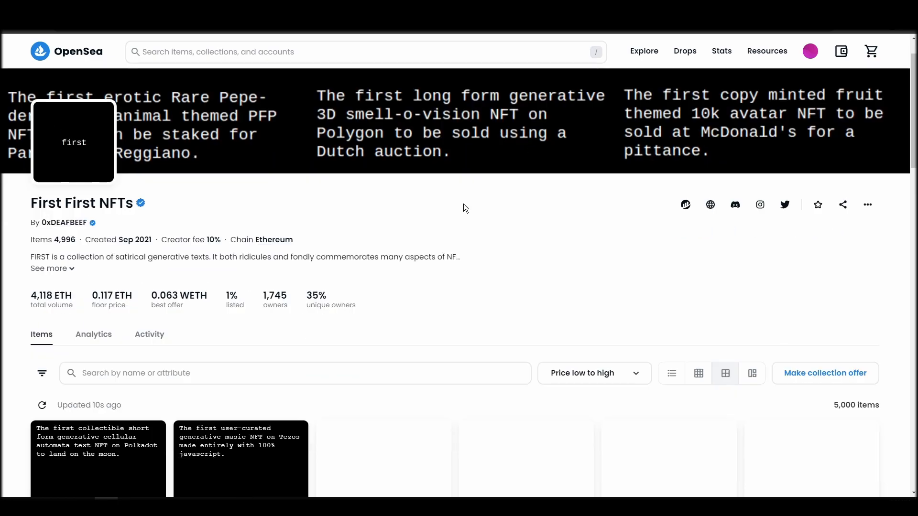
{"action": "scroll", "scroll_direction": "down", "scroll_amount": 3}
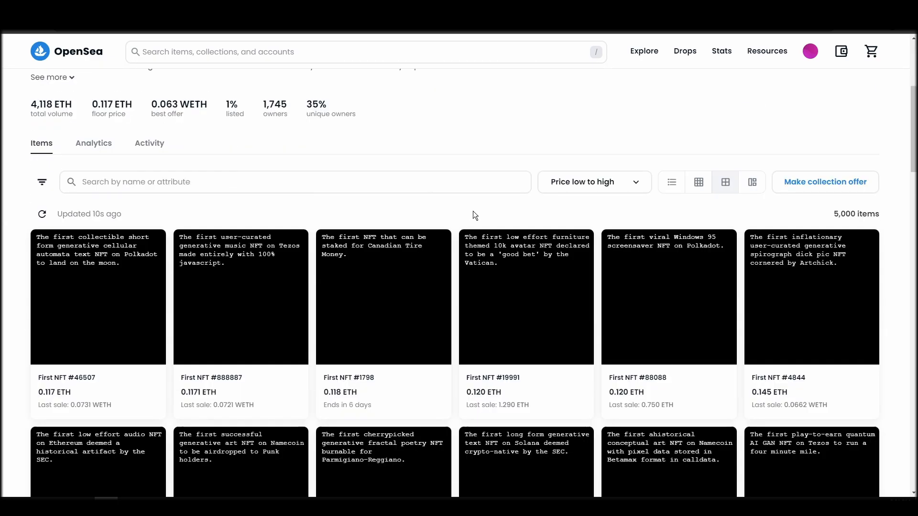
{"action": "scroll", "scroll_direction": "down", "scroll_amount": 3}
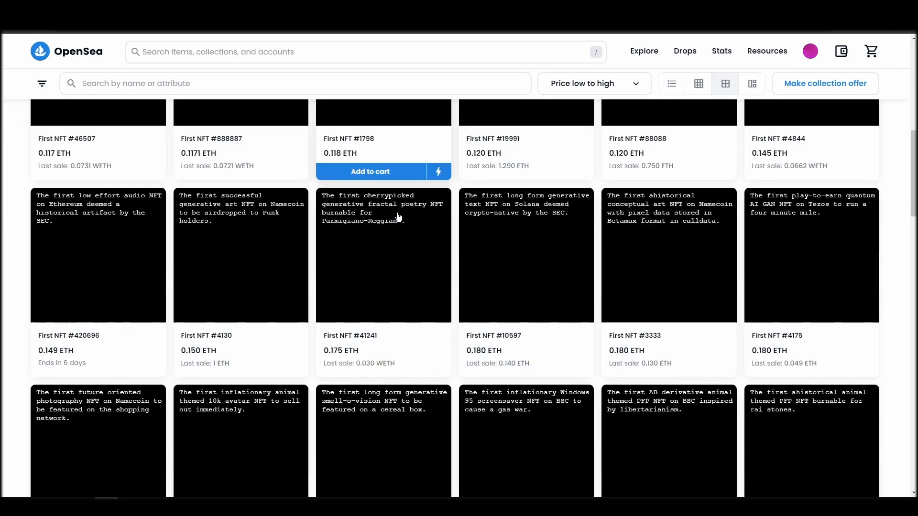
{"action": "scroll", "scroll_direction": "down", "scroll_amount": 3}
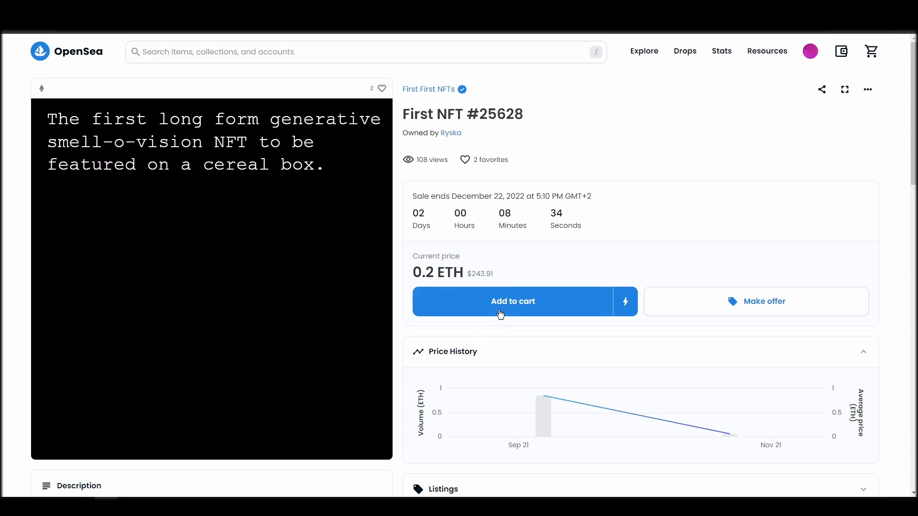
Step: Add First NFT #25628 to the cart and start checkout requiring 0.2 ETH plus gas
{"action": "left_click", "coordinate": [513, 301]}
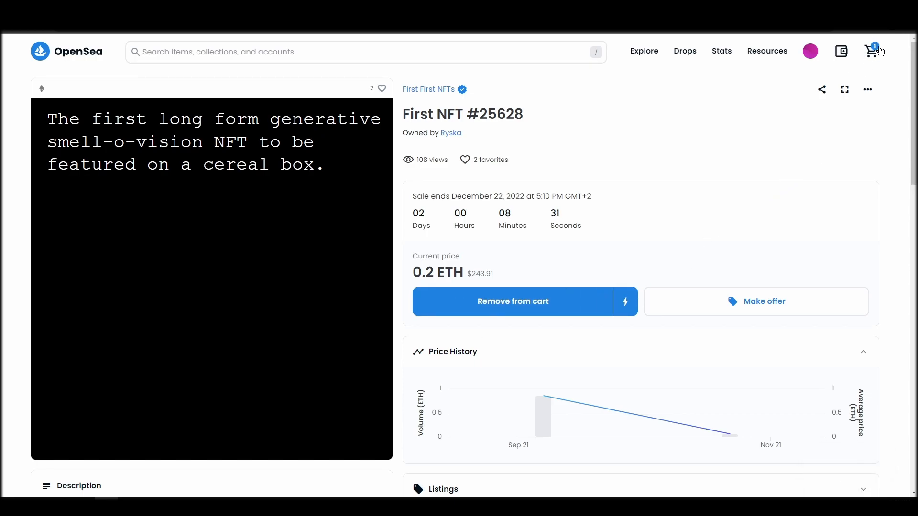
{"action": "left_click", "coordinate": [873, 51]}
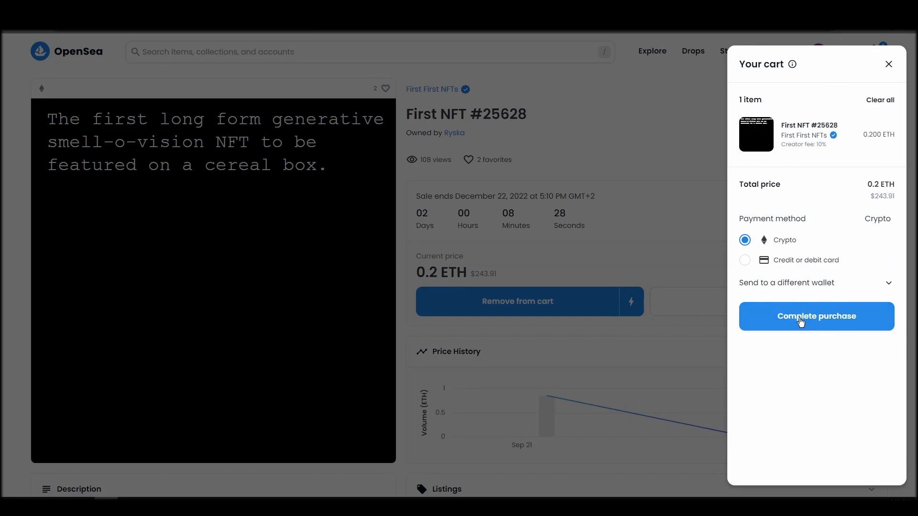
{"action": "left_click", "coordinate": [816, 317]}
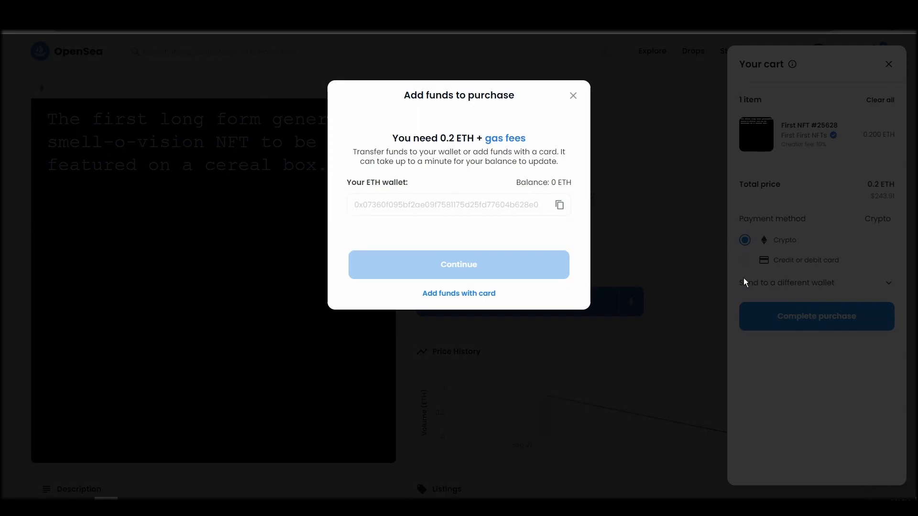